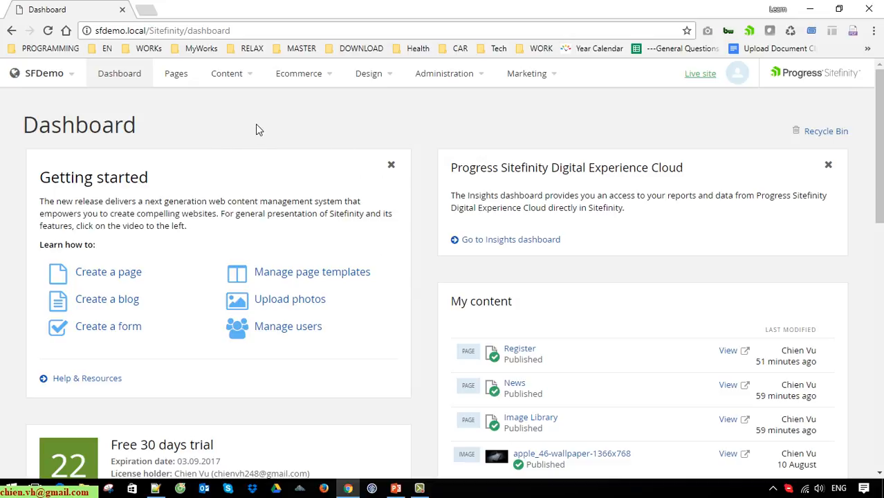
- Reach File manager under Tools in the Administration menu
{"action": "scroll", "scroll_direction": "down", "scroll_amount": 3}
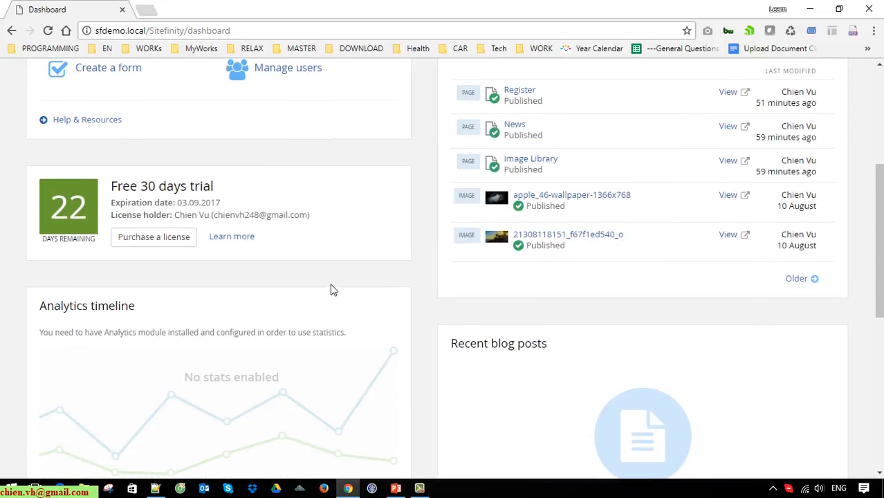
{"action": "scroll", "scroll_direction": "up", "scroll_amount": 3}
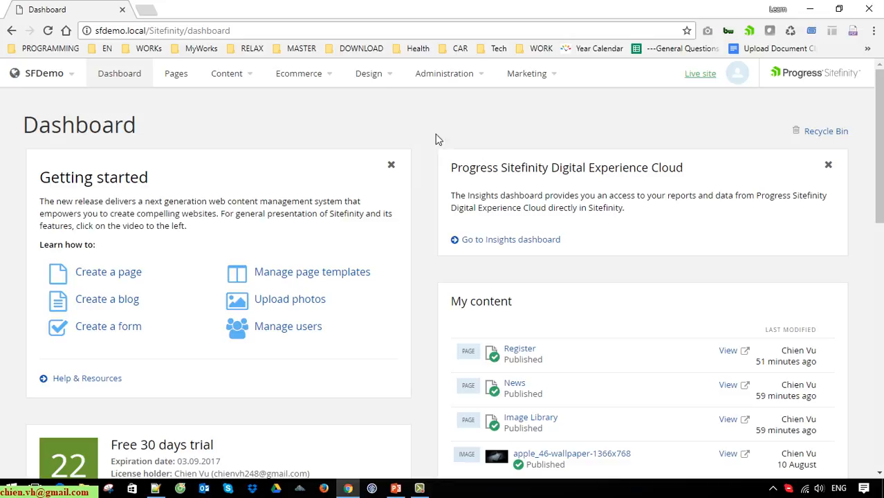
{"action": "mouse_move", "coordinate": [436, 125]}
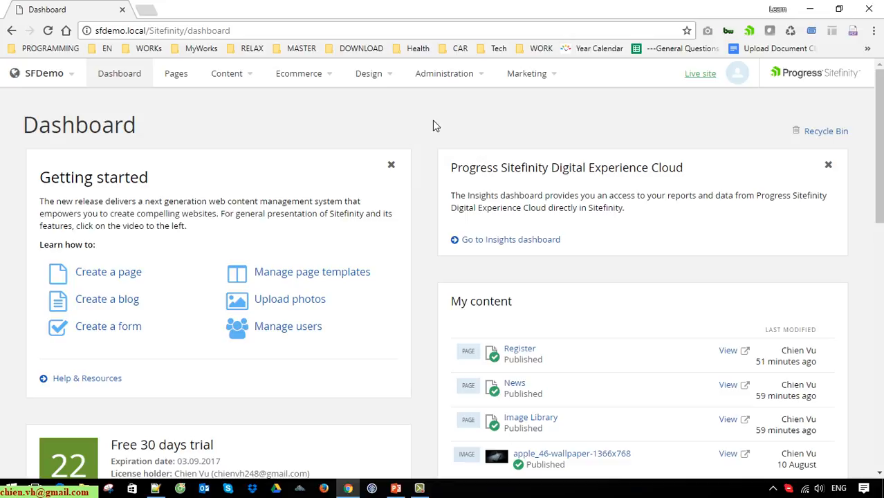
{"action": "mouse_move", "coordinate": [437, 114]}
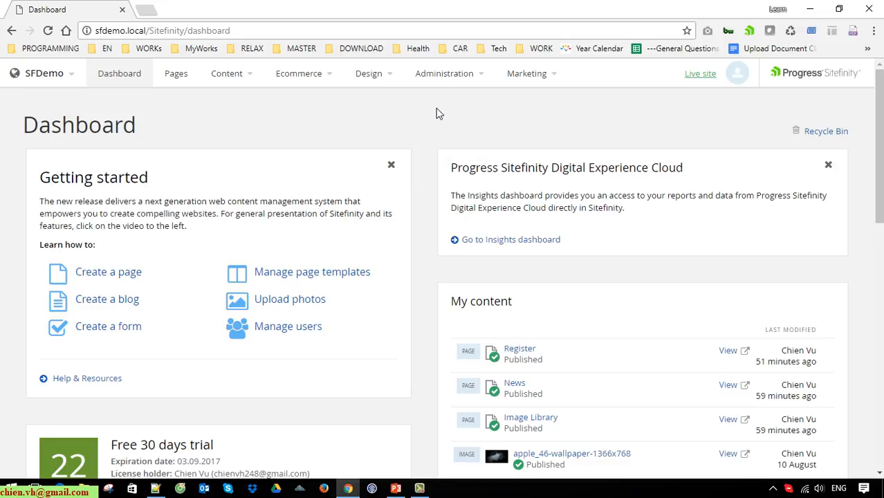
{"action": "left_click", "coordinate": [444, 73]}
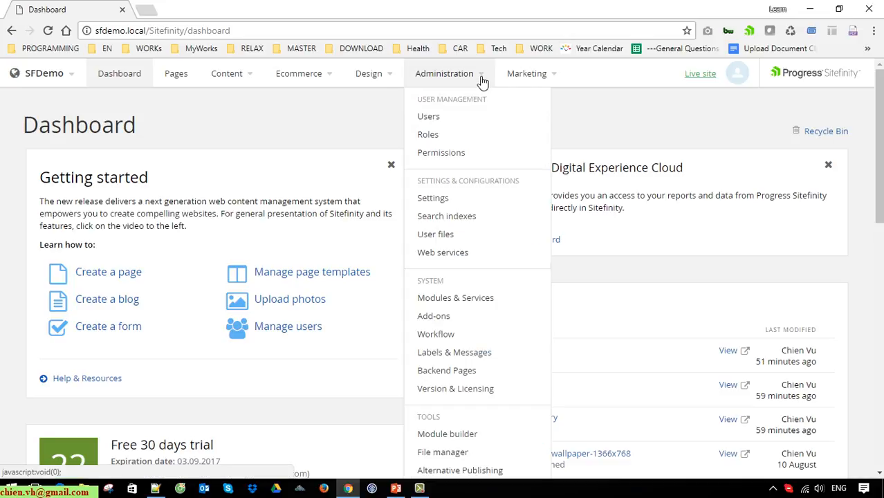
{"action": "scroll", "scroll_direction": "down", "scroll_amount": 3}
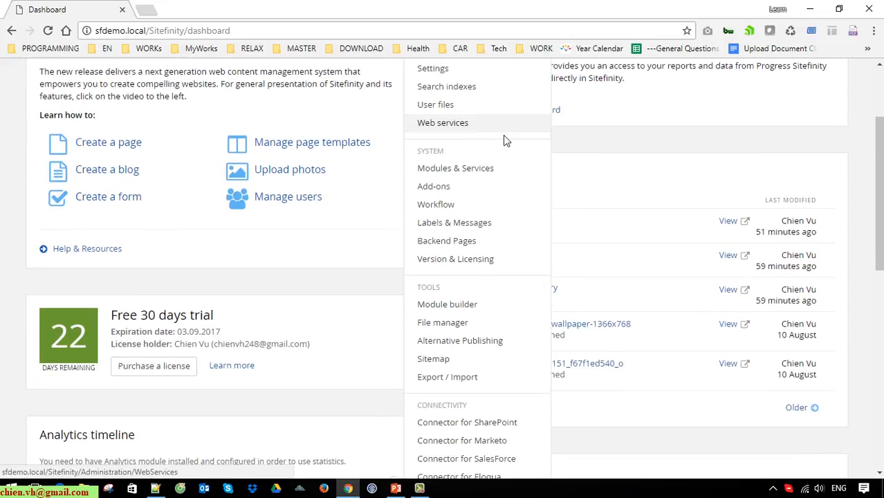
{"action": "scroll", "scroll_direction": "down", "scroll_amount": 3}
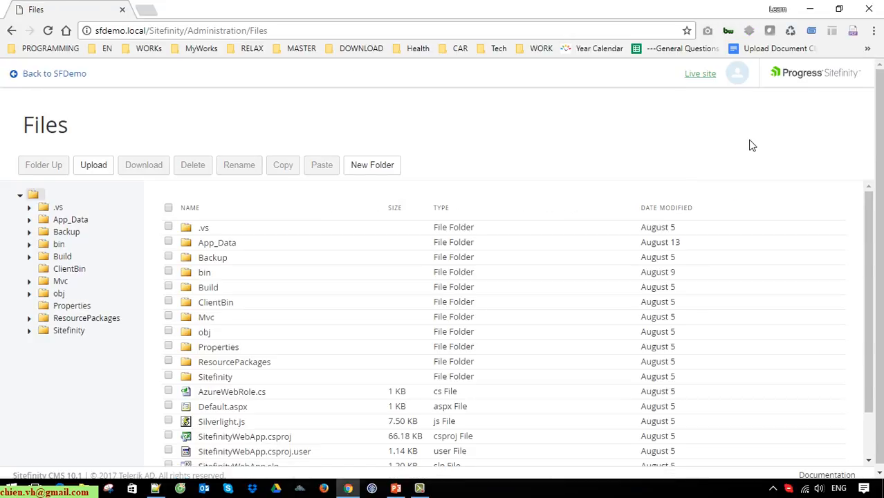
{"action": "mouse_move", "coordinate": [734, 142]}
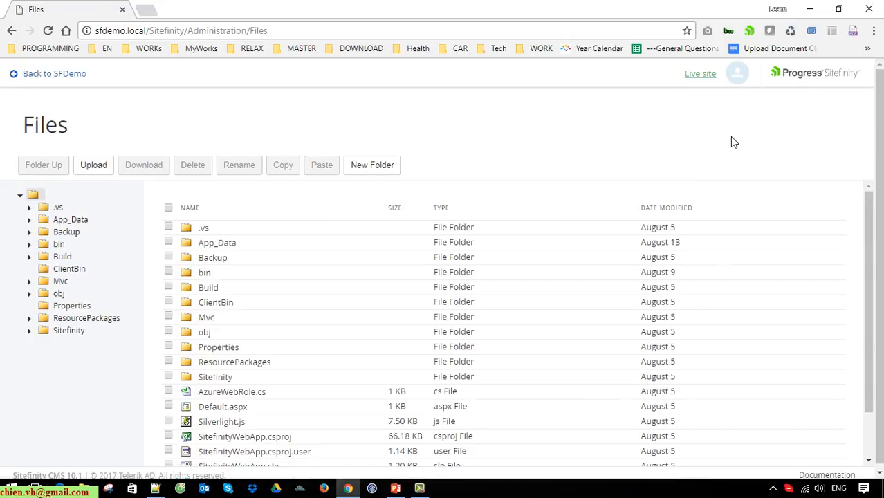
{"action": "mouse_move", "coordinate": [722, 139]}
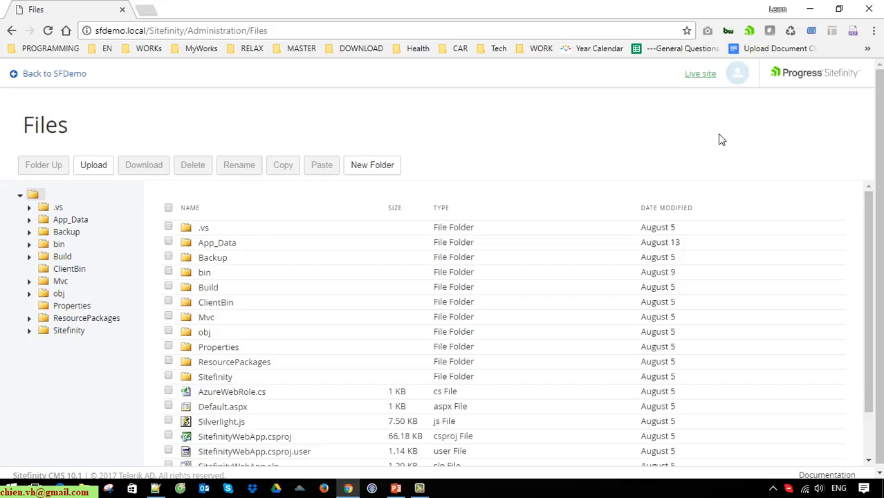
{"action": "scroll", "scroll_direction": "down", "scroll_amount": 3}
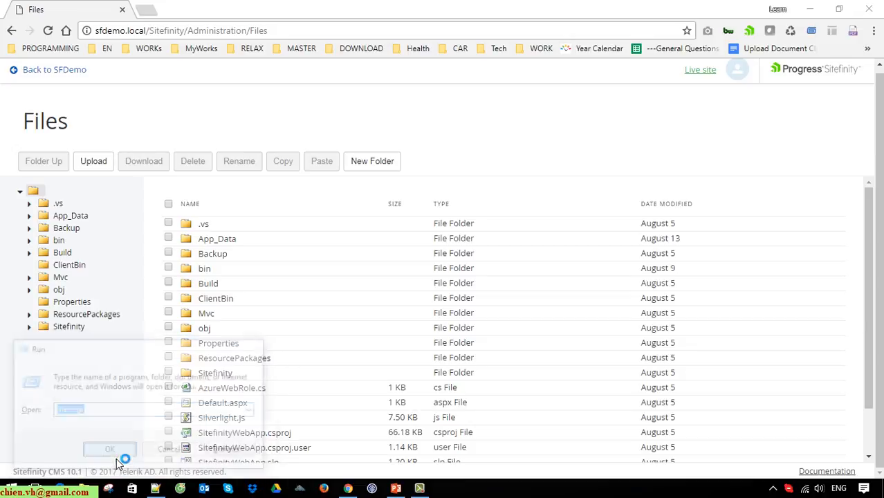
{"action": "left_click", "coordinate": [108, 450]}
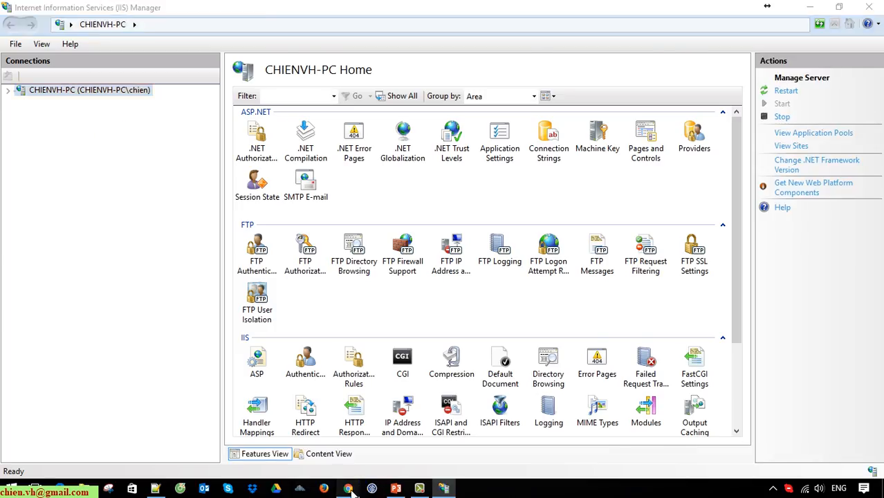
{"action": "left_click", "coordinate": [7, 90]}
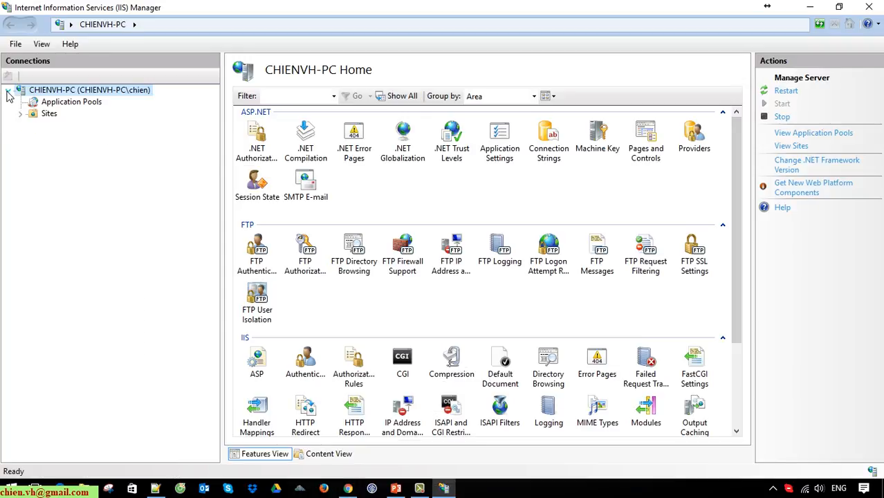
{"action": "left_click", "coordinate": [21, 113]}
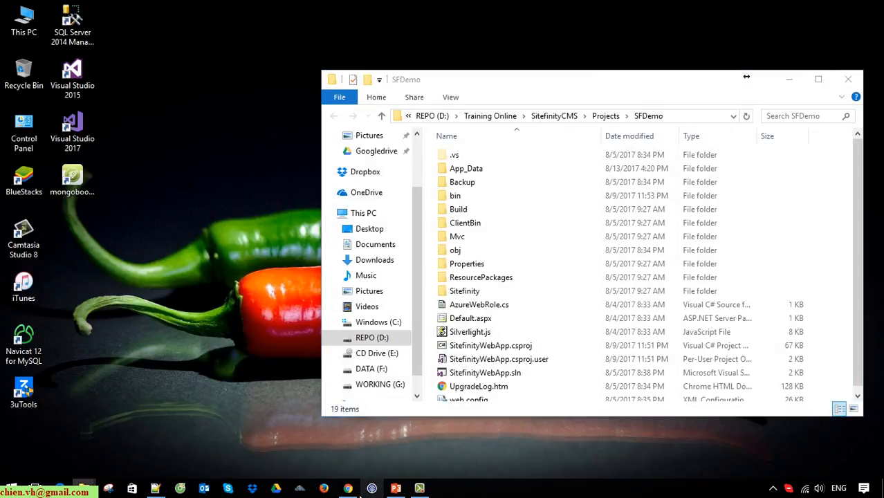
{"action": "left_click", "coordinate": [348, 489]}
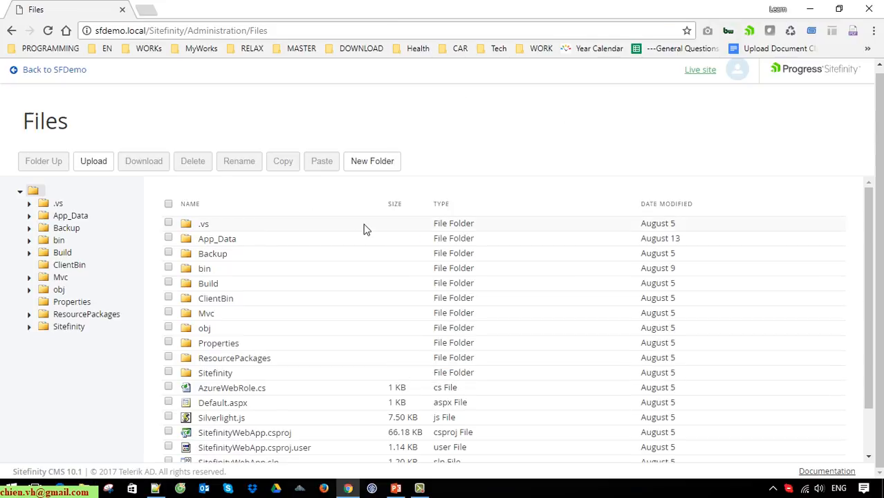
- Scroll the Files tree toward the Mvc folder and its Views subfolder
{"action": "scroll", "scroll_direction": "down", "scroll_amount": 3}
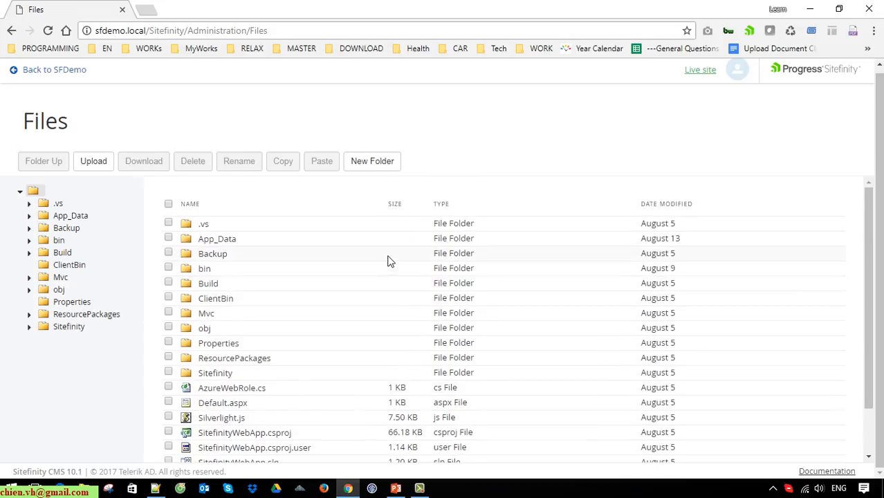
{"action": "mouse_move", "coordinate": [386, 262]}
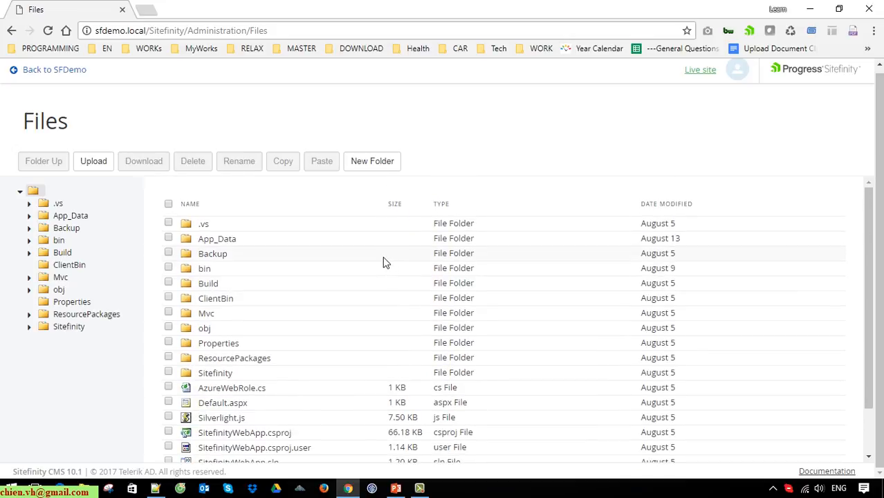
{"action": "mouse_move", "coordinate": [359, 258]}
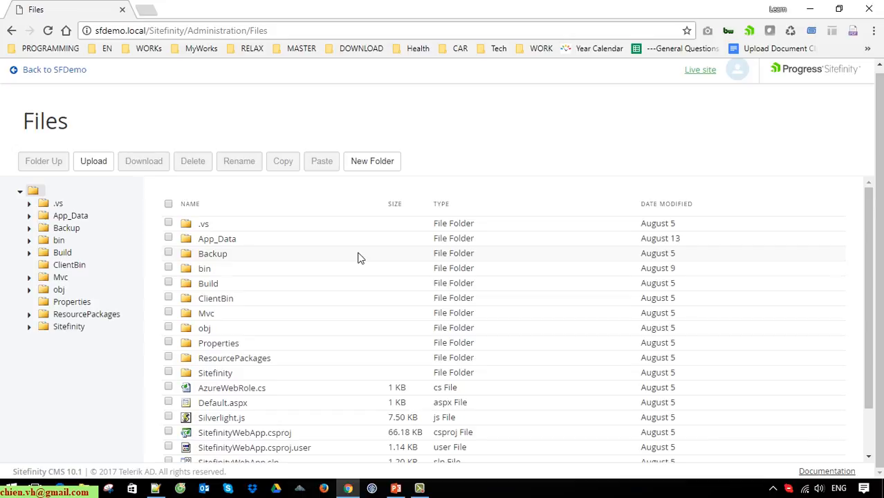
{"action": "mouse_move", "coordinate": [256, 346]}
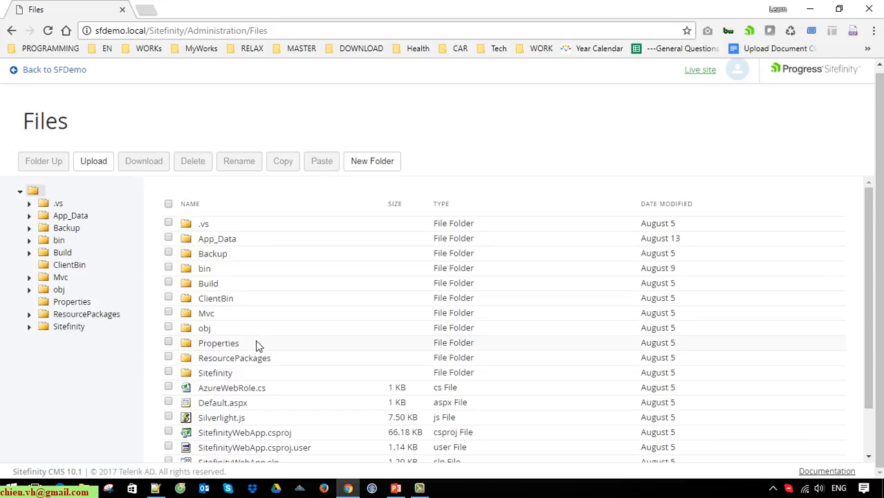
{"action": "mouse_move", "coordinate": [210, 317]}
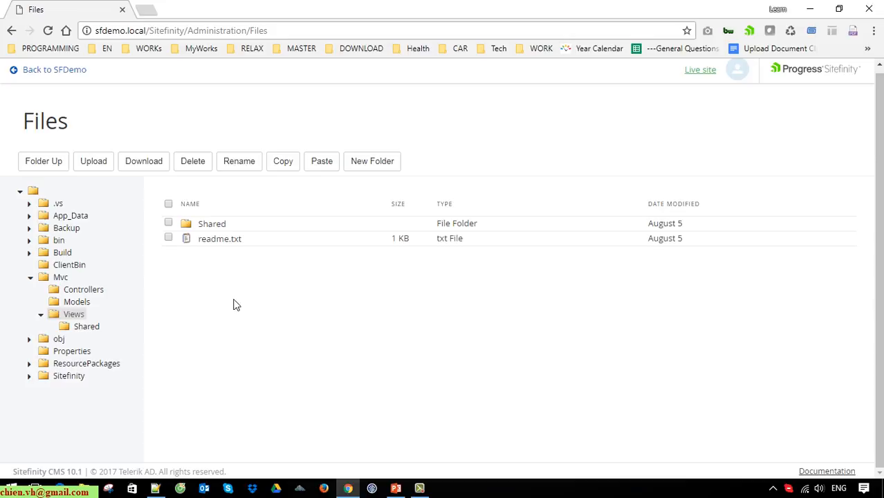
{"action": "mouse_move", "coordinate": [246, 246]}
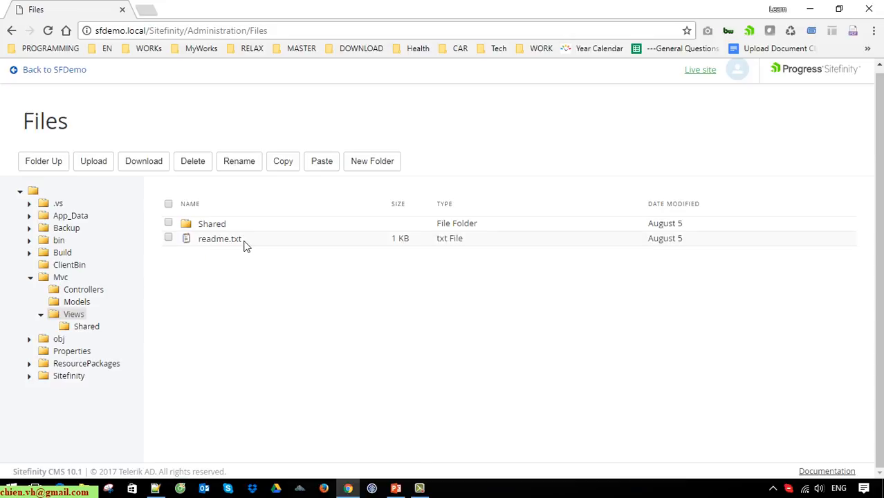
{"action": "mouse_move", "coordinate": [239, 248]}
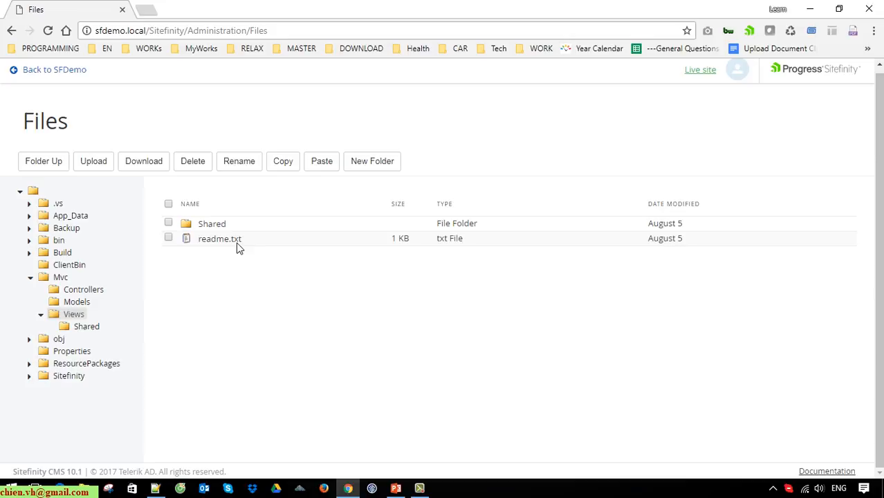
{"action": "mouse_move", "coordinate": [241, 248]}
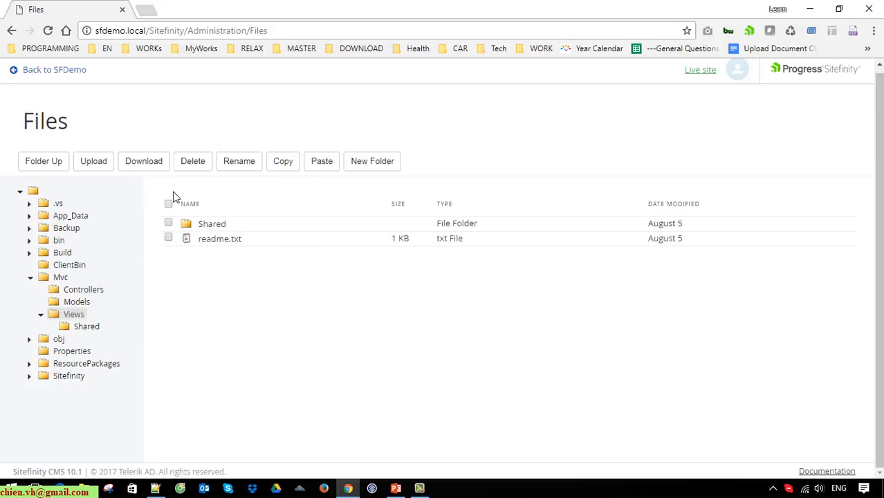
- Download readme.txt from Views and reveal the copy in the Downloads folder
{"action": "left_click", "coordinate": [168, 238]}
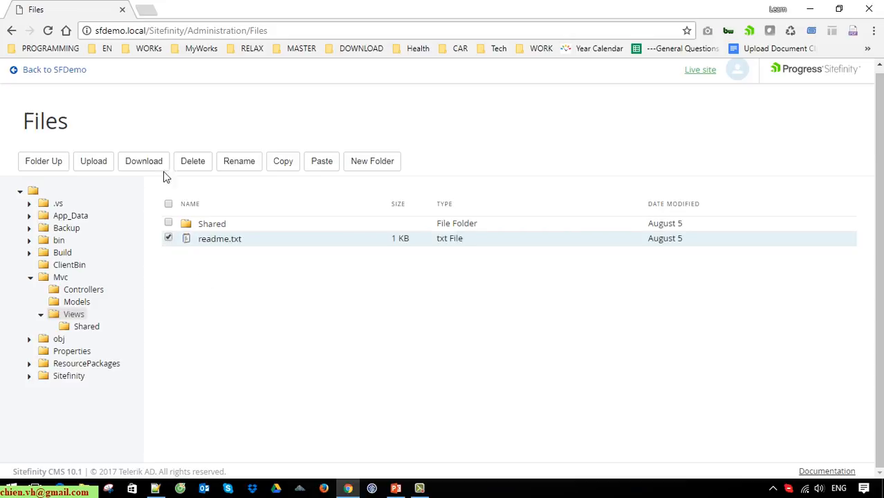
{"action": "left_click", "coordinate": [144, 160]}
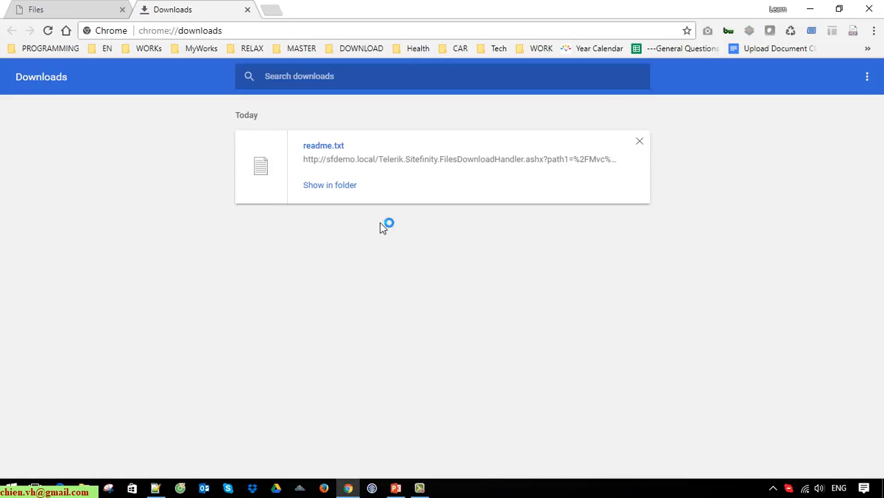
{"action": "mouse_move", "coordinate": [707, 30]}
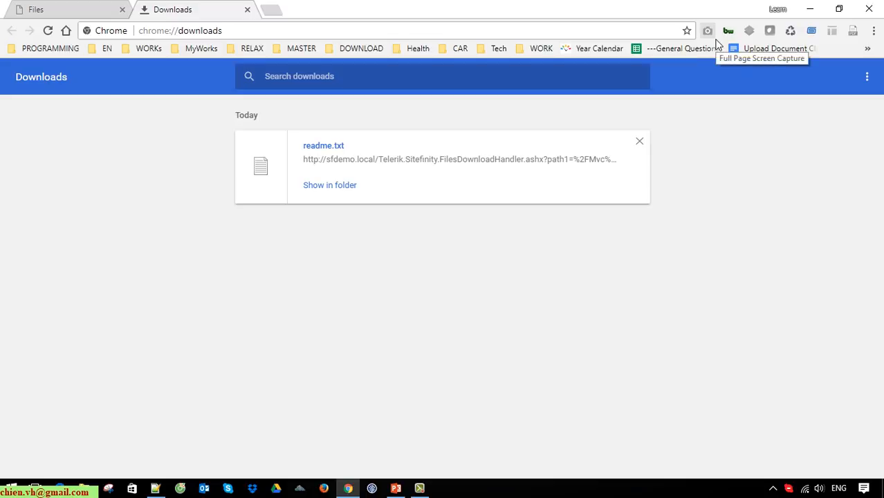
{"action": "mouse_move", "coordinate": [336, 195]}
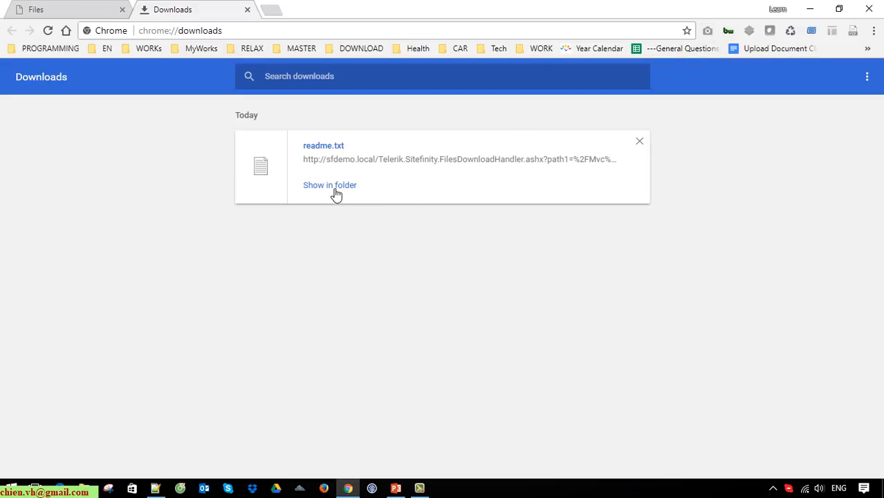
{"action": "left_click", "coordinate": [330, 185]}
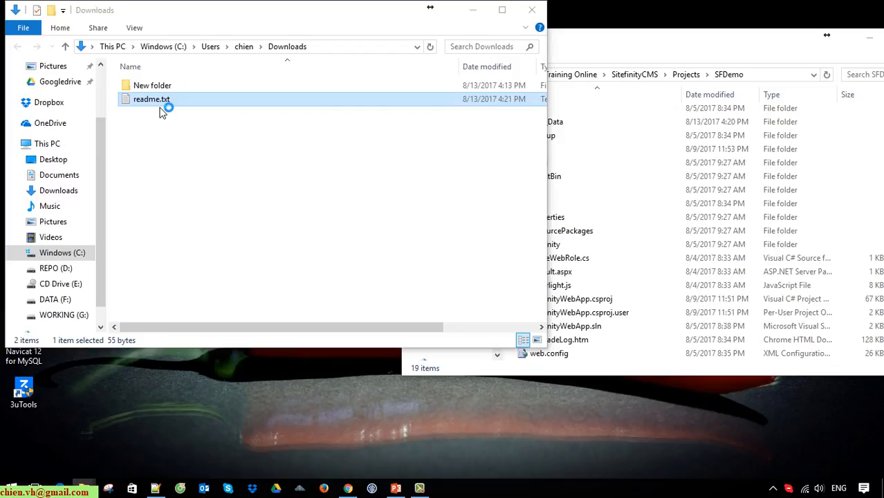
- Add a second line to readme.txt about testing the file manager tool feature in Notepad
{"action": "double_click", "coordinate": [151, 99]}
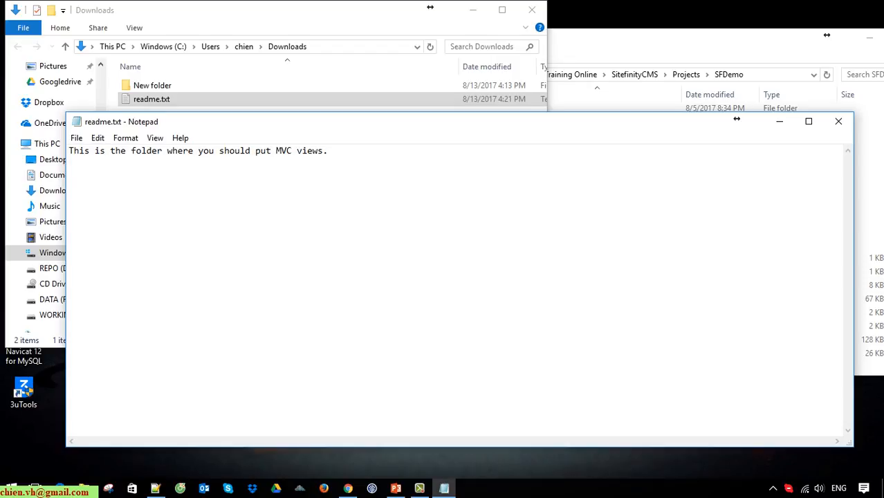
{"action": "type", "text": "Chi"}
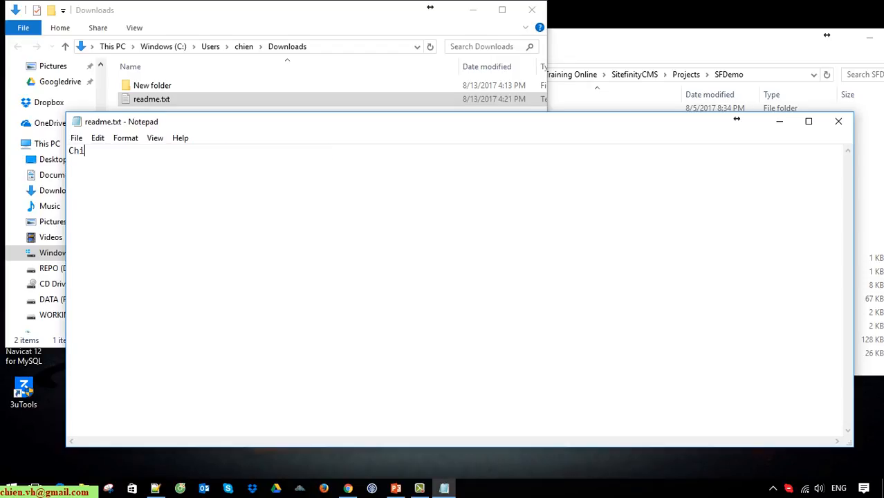
{"action": "type", "text": "This is the folder where you should put MVC views."}
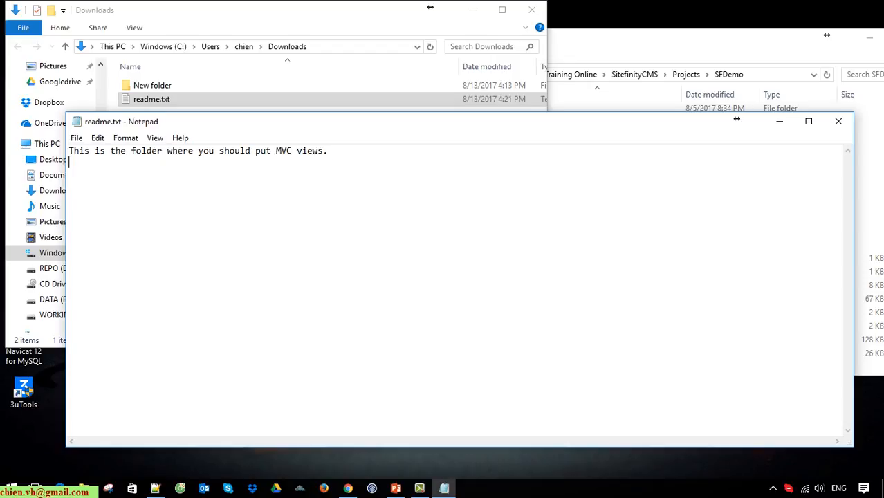
{"action": "type", "text": "Chien is testing"}
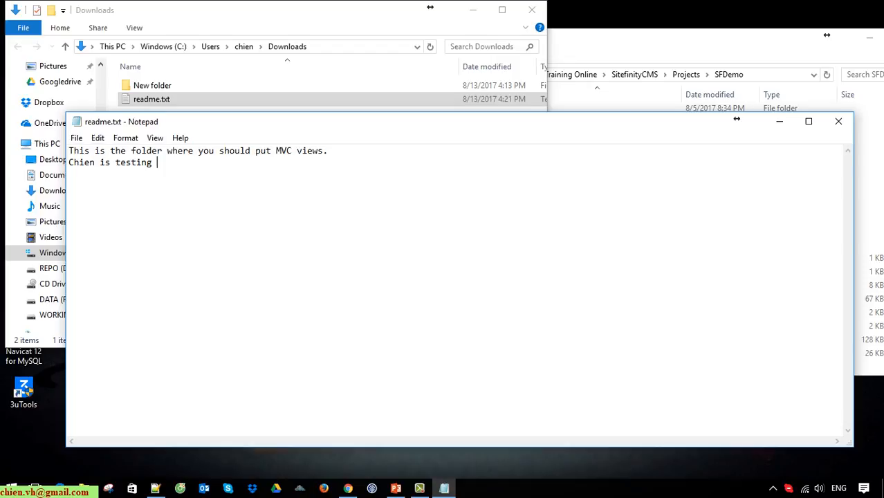
{"action": "type", "text": "fina"}
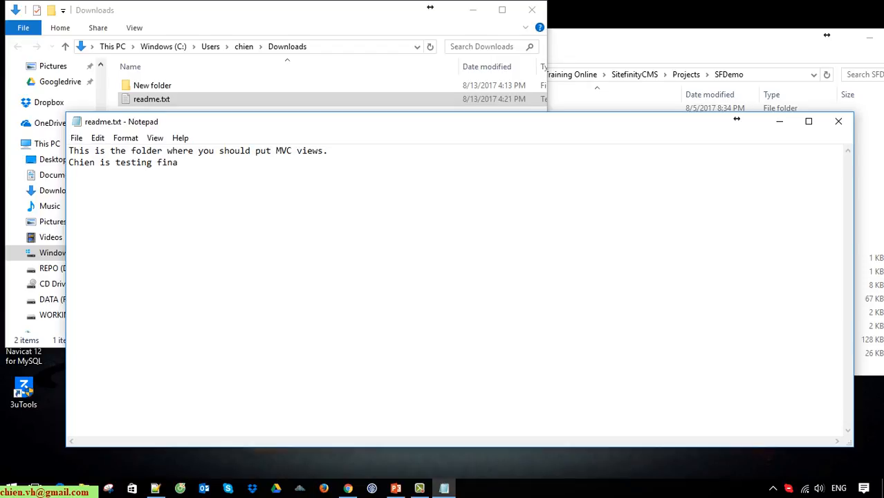
{"action": "type", "text": "file man"}
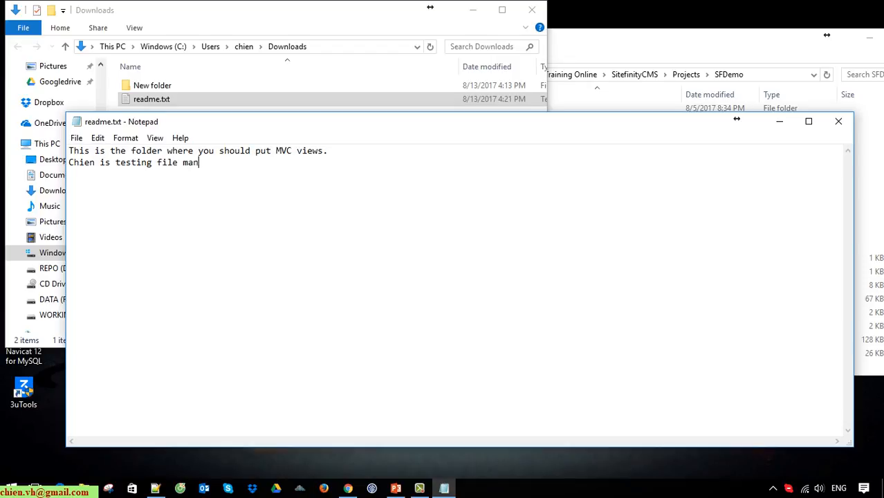
{"action": "type", "text": "ager tool"}
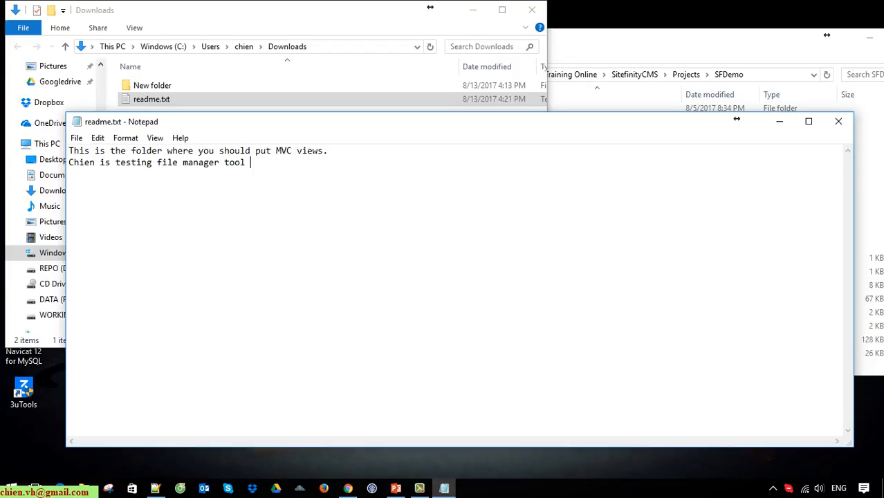
{"action": "type", "text": "fea"}
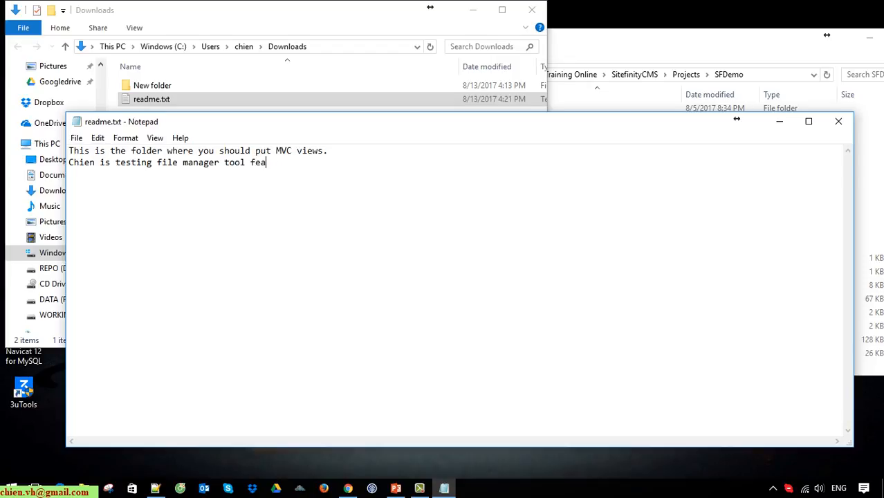
{"action": "type", "text": "ture!!!"}
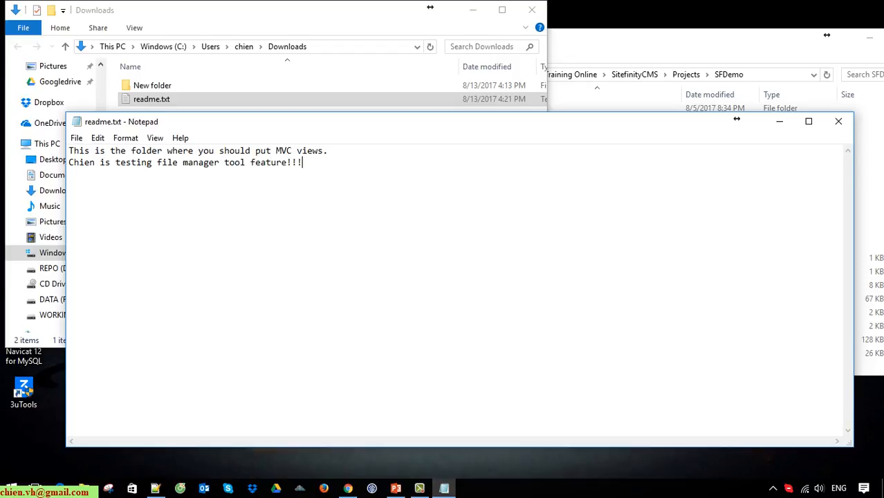
{"action": "mouse_move", "coordinate": [462, 227]}
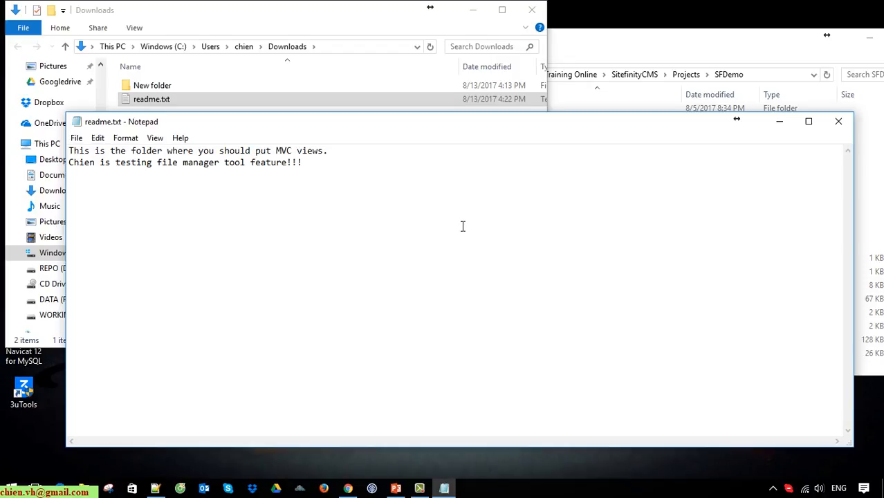
{"action": "mouse_move", "coordinate": [426, 148]}
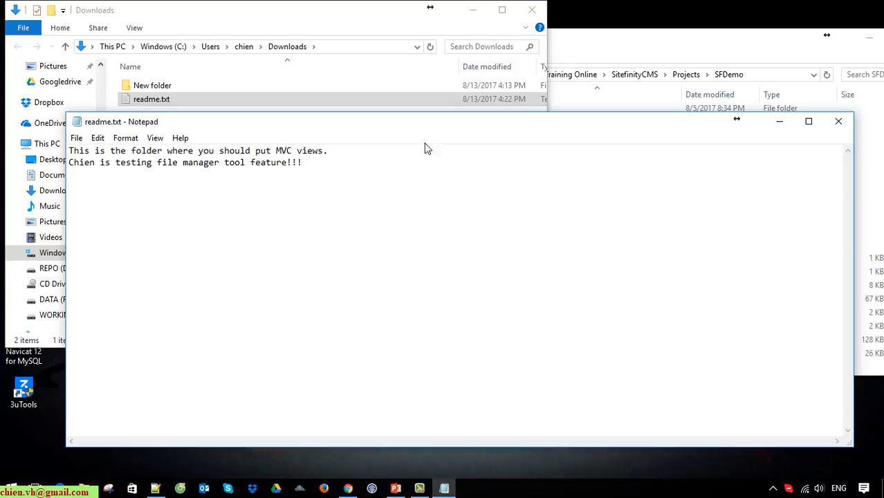
- Leave Notepad and return to the Sitefinity Files page
{"action": "left_click_drag", "start_coordinate": [426, 147], "coordinate": [405, 115]}
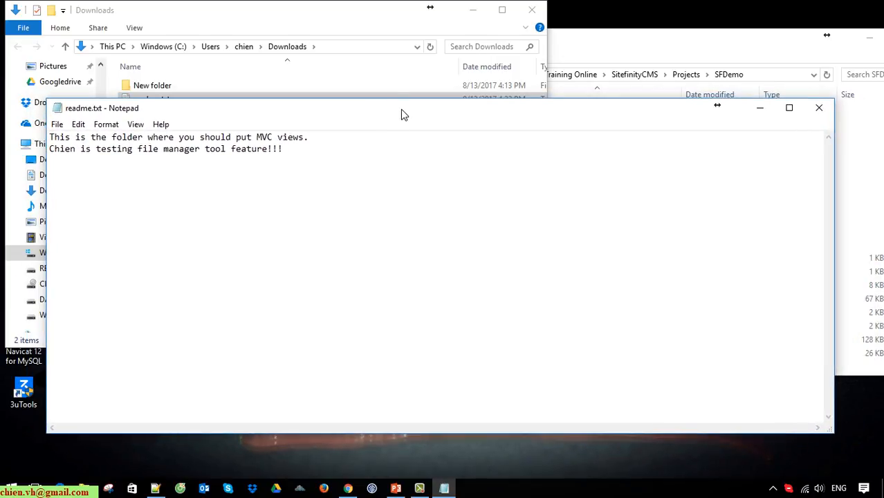
{"action": "left_click", "coordinate": [819, 107]}
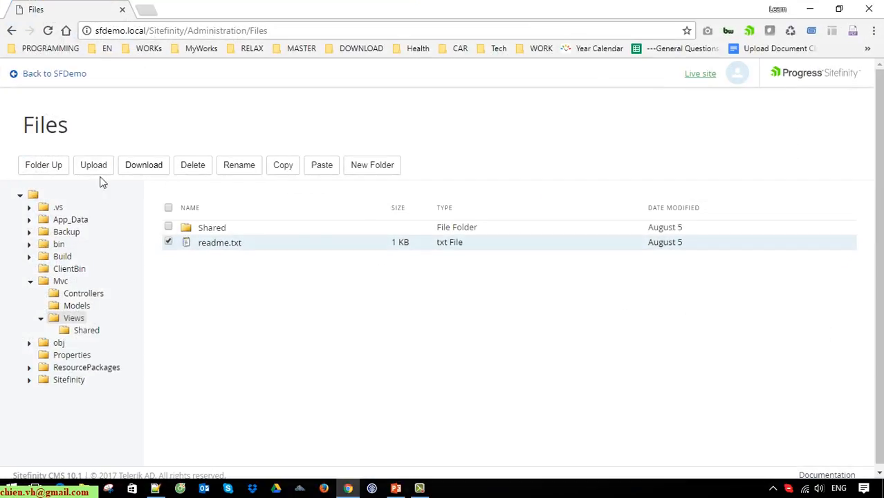
- Choose the edited readme.txt from disk in the Upload dialog for the Views folder
{"action": "left_click", "coordinate": [94, 165]}
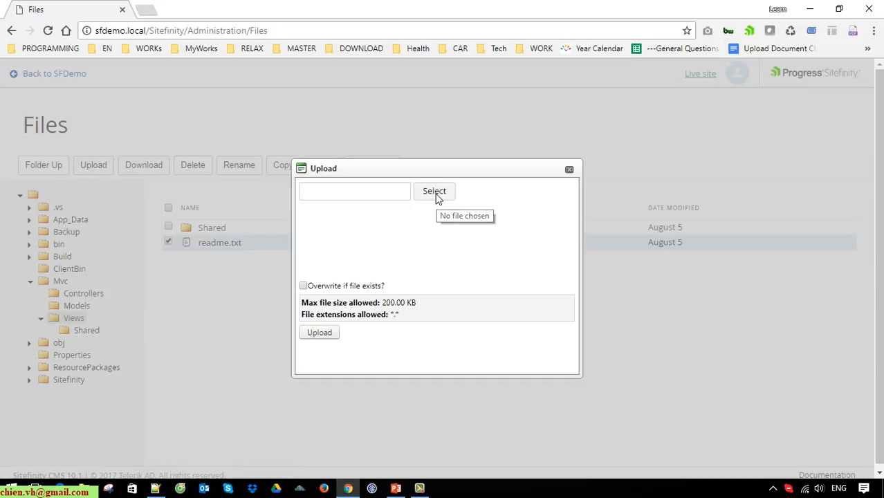
{"action": "left_click", "coordinate": [434, 191]}
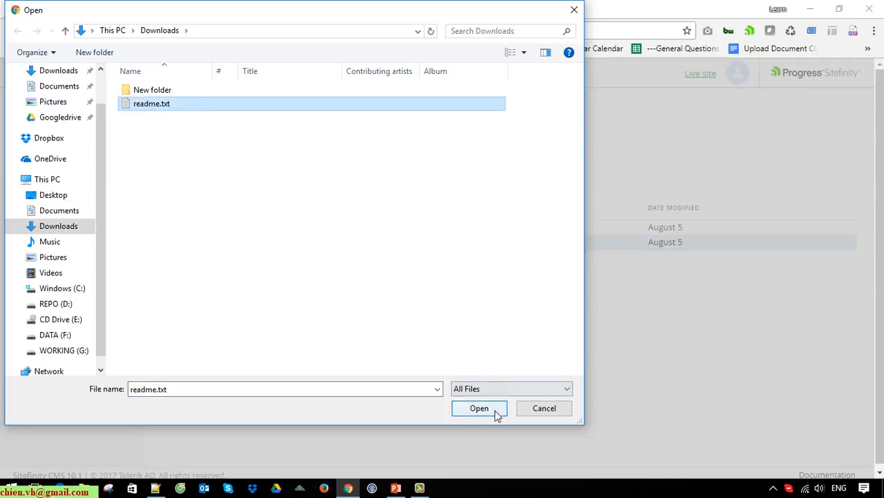
{"action": "left_click", "coordinate": [479, 408]}
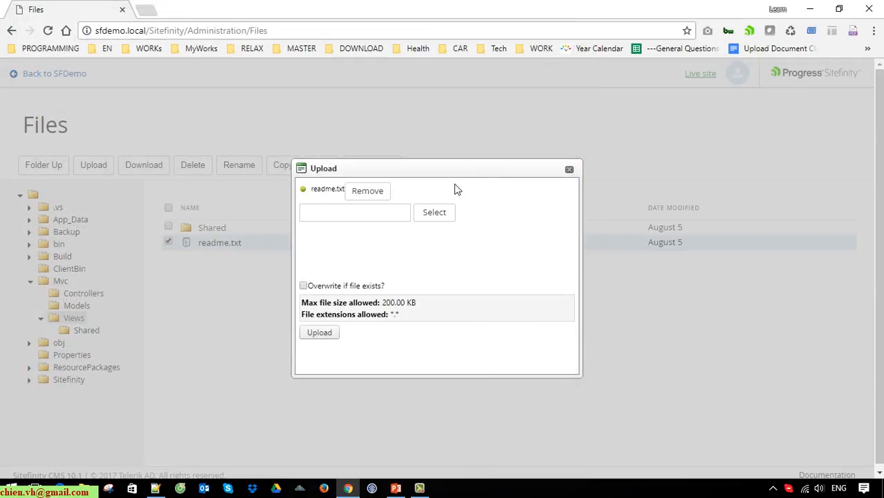
{"action": "left_click_drag", "start_coordinate": [457, 168], "coordinate": [322, 157]}
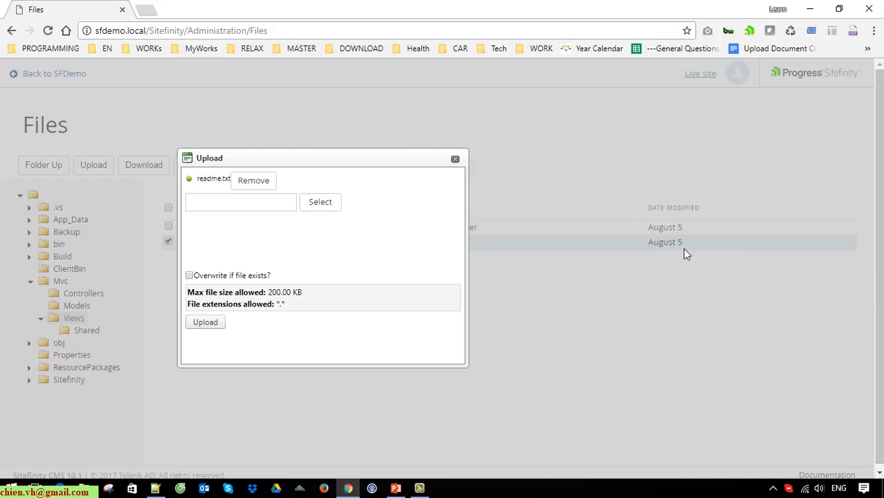
{"action": "mouse_move", "coordinate": [211, 343]}
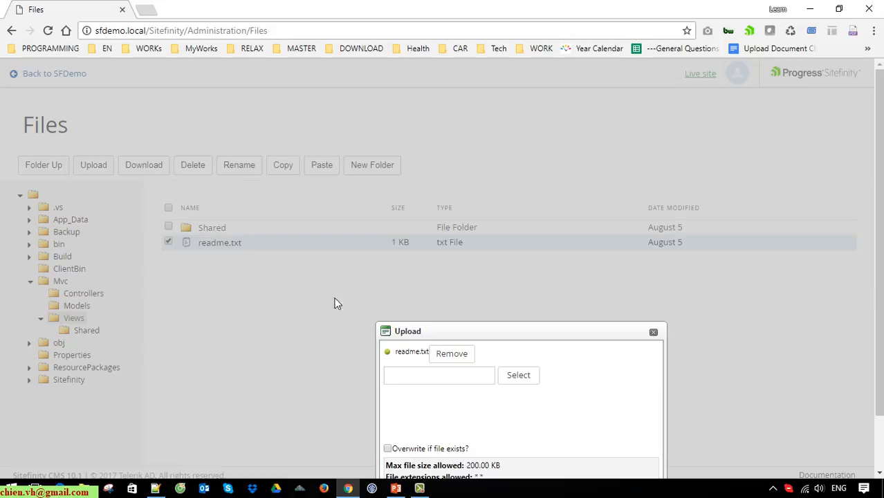
{"action": "mouse_move", "coordinate": [224, 256]}
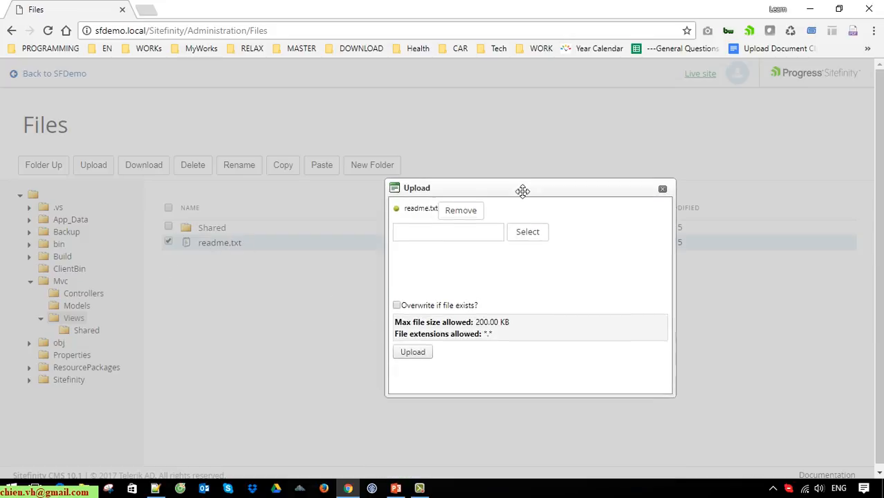
{"action": "left_click_drag", "start_coordinate": [523, 188], "coordinate": [527, 179]}
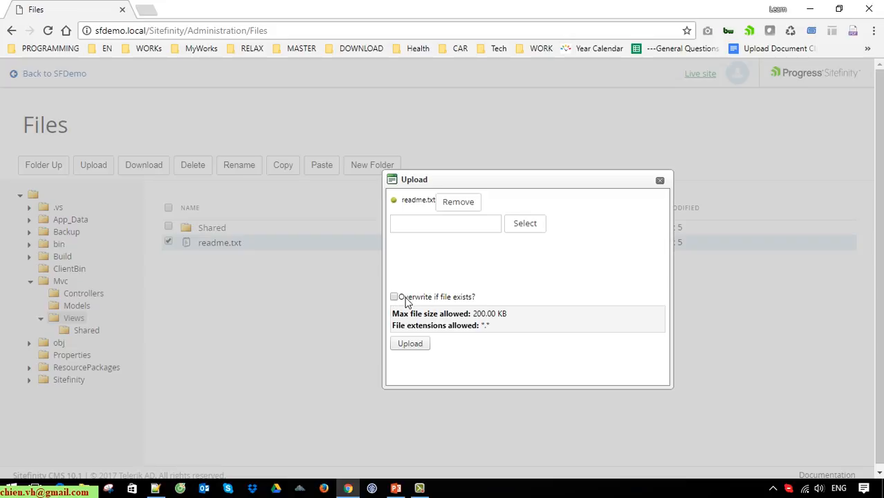
{"action": "mouse_move", "coordinate": [448, 302]}
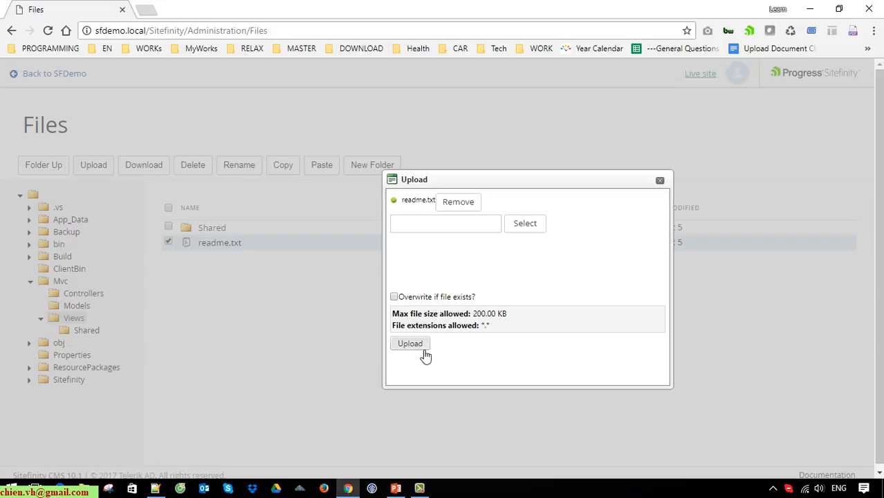
- Attempt the upload without overwrite, accept the 'already exists' refusal, and ready a second upload
{"action": "left_click", "coordinate": [410, 343]}
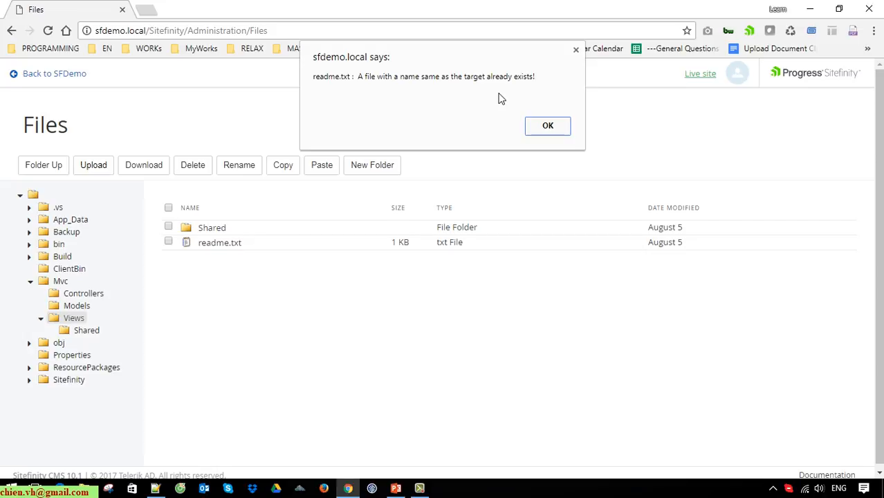
{"action": "left_click", "coordinate": [547, 125]}
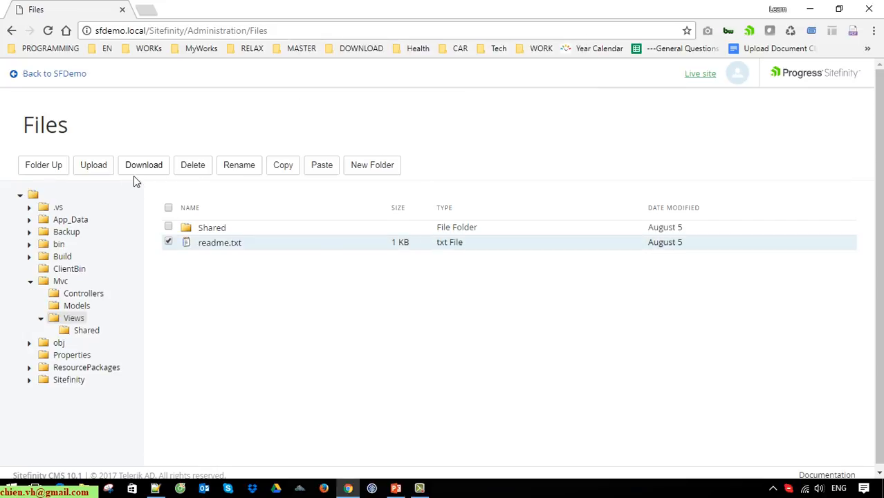
{"action": "left_click", "coordinate": [143, 165]}
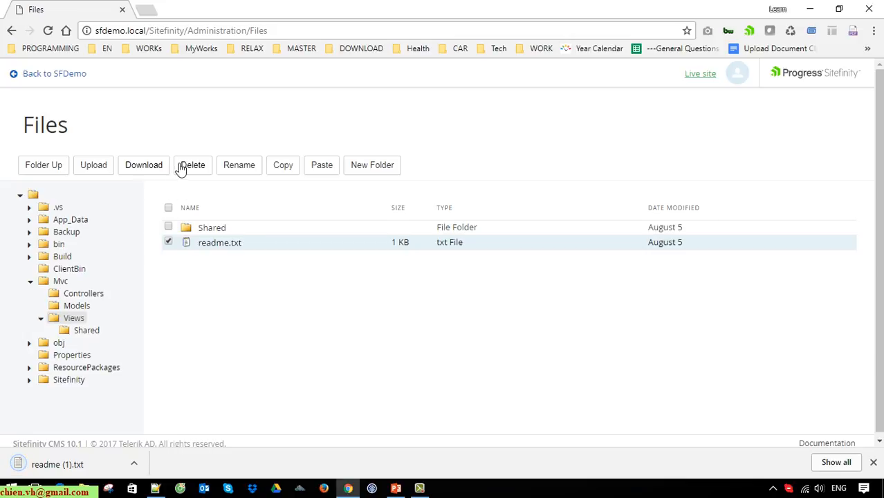
{"action": "left_click", "coordinate": [93, 164]}
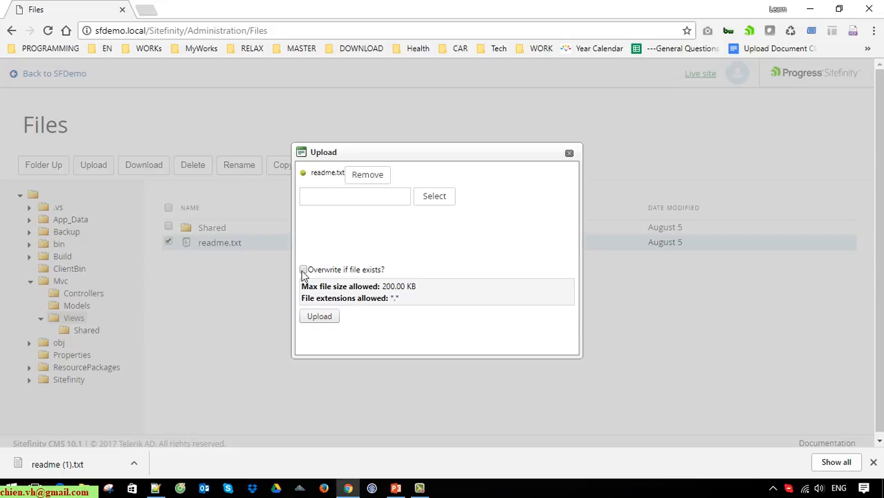
- Upload readme.txt with 'Overwrite if file exists?' enabled, replacing the existing file
{"action": "left_click", "coordinate": [303, 270]}
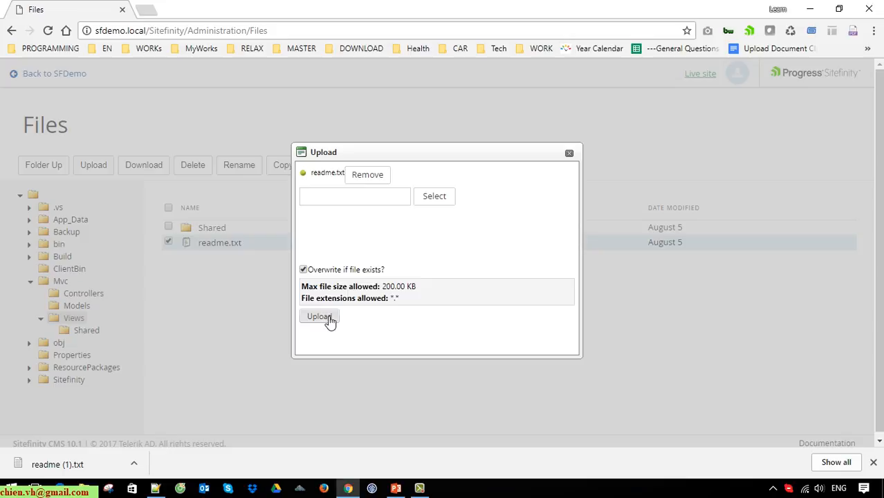
{"action": "mouse_move", "coordinate": [329, 321]}
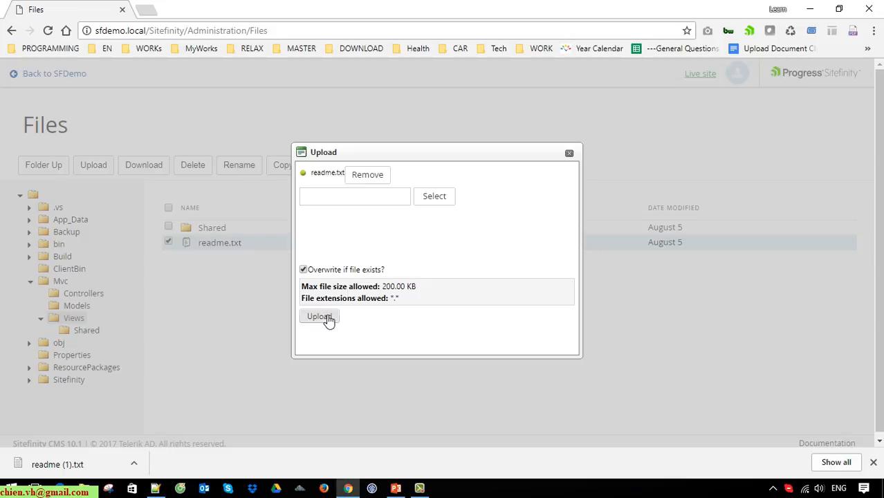
{"action": "left_click", "coordinate": [318, 316]}
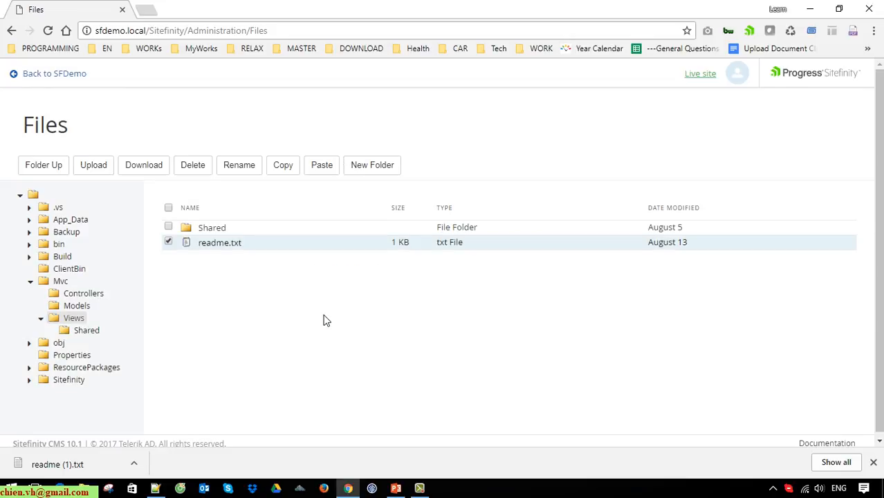
{"action": "mouse_move", "coordinate": [666, 251]}
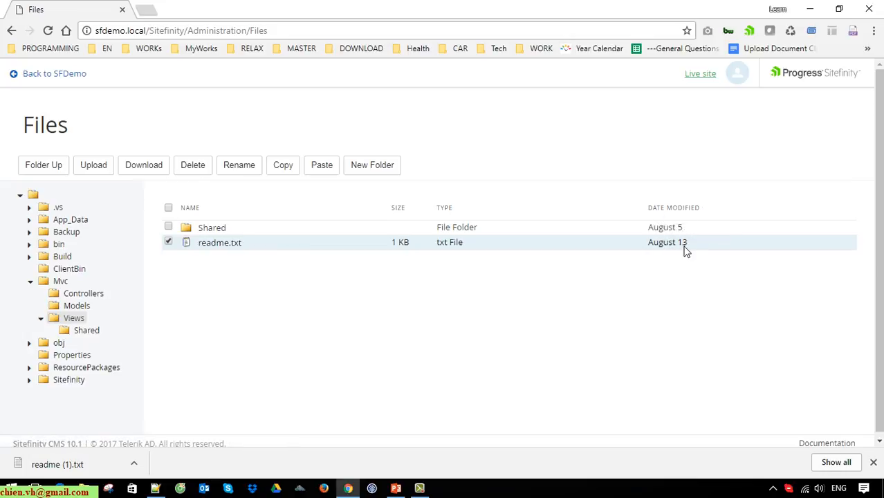
{"action": "mouse_move", "coordinate": [688, 259]}
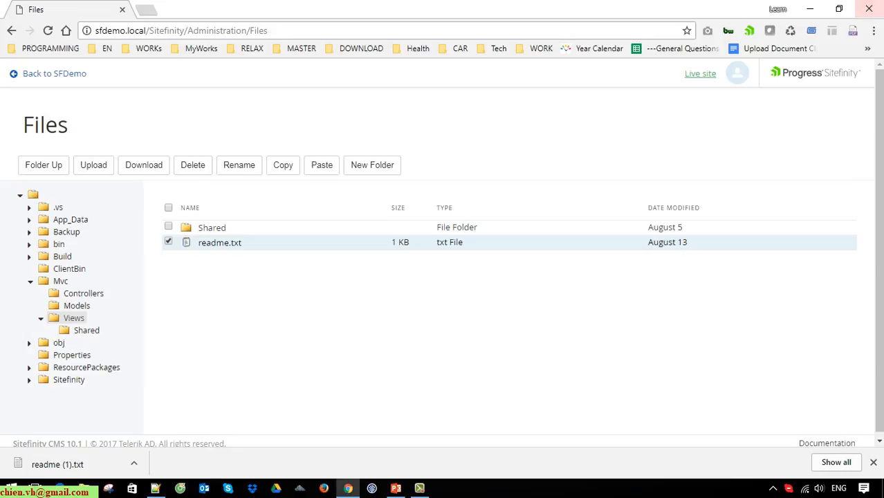
{"action": "mouse_move", "coordinate": [810, 9]}
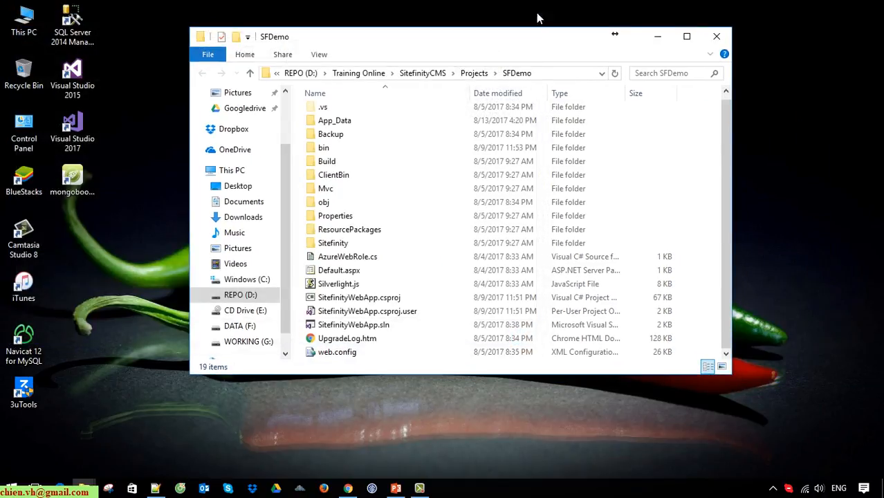
- View Mvc\Views\readme.txt on disk in Notepad and select all to confirm the added test line
{"action": "left_click", "coordinate": [687, 36]}
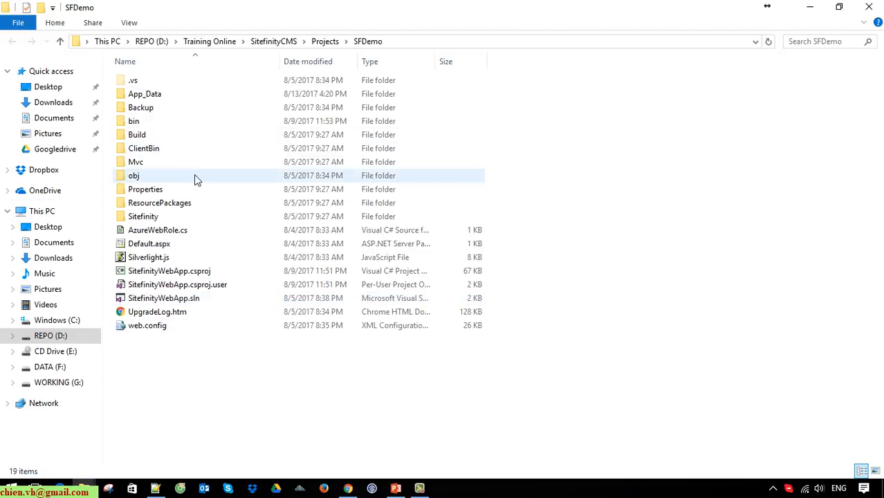
{"action": "mouse_move", "coordinate": [136, 161]}
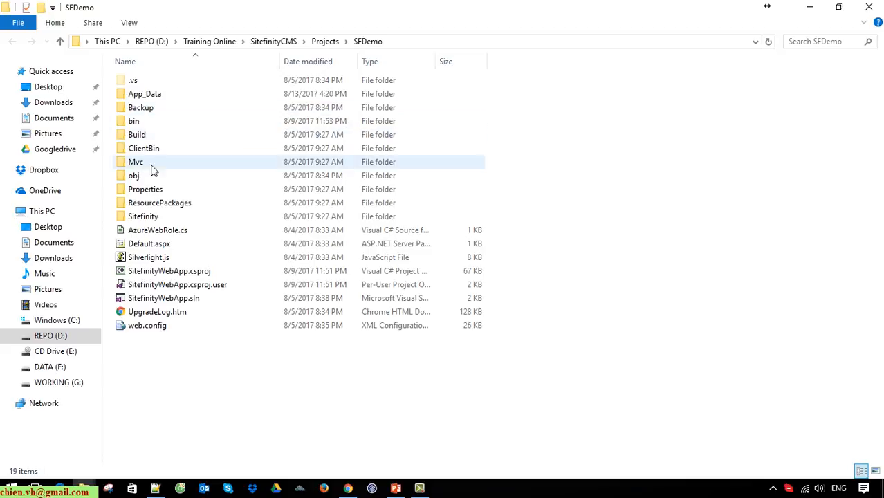
{"action": "double_click", "coordinate": [136, 161]}
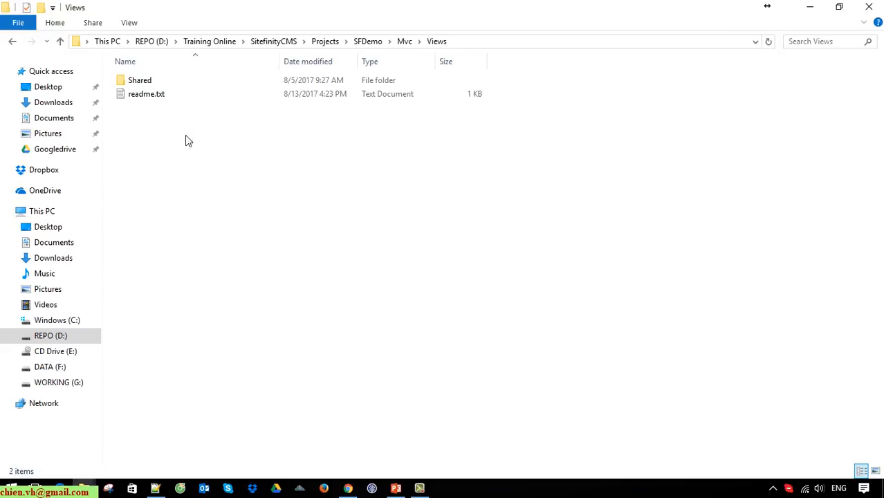
{"action": "left_click", "coordinate": [146, 94]}
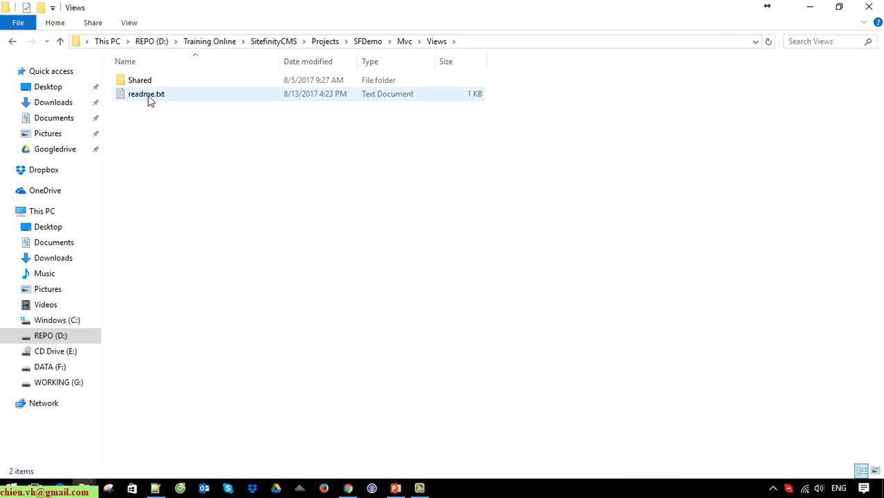
{"action": "double_click", "coordinate": [146, 93]}
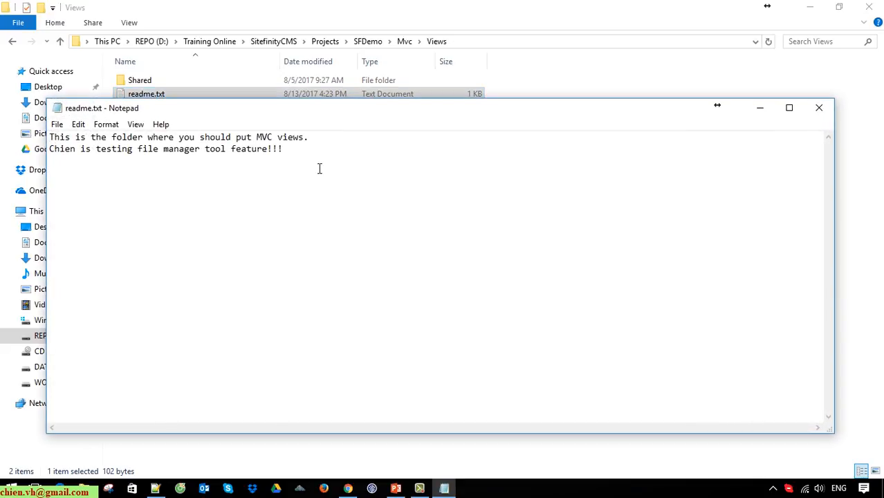
{"action": "key", "text": "ctrl+a"}
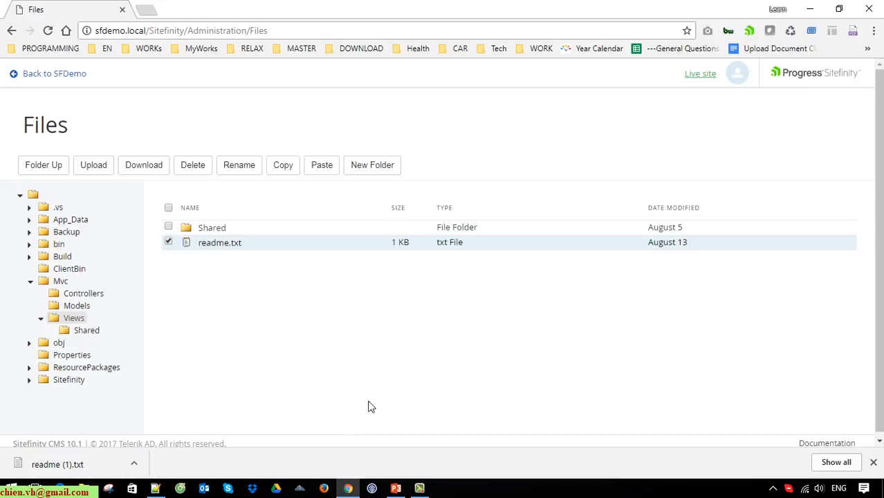
- Close the reopened Upload dialog and dismiss Chrome's download bar
{"action": "left_click", "coordinate": [93, 164]}
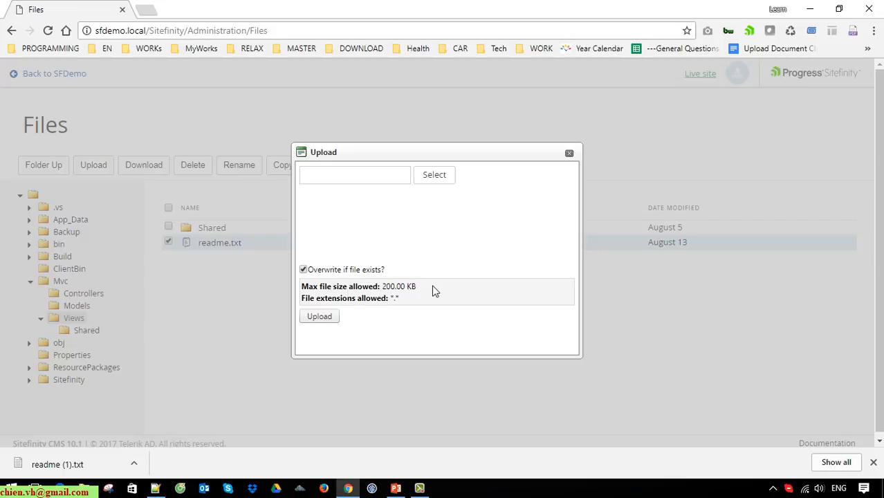
{"action": "left_click", "coordinate": [570, 153]}
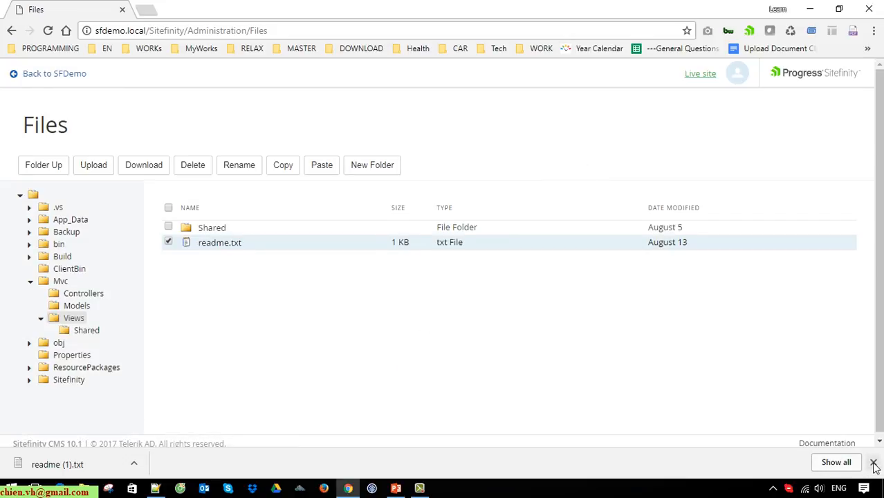
{"action": "left_click", "coordinate": [873, 462]}
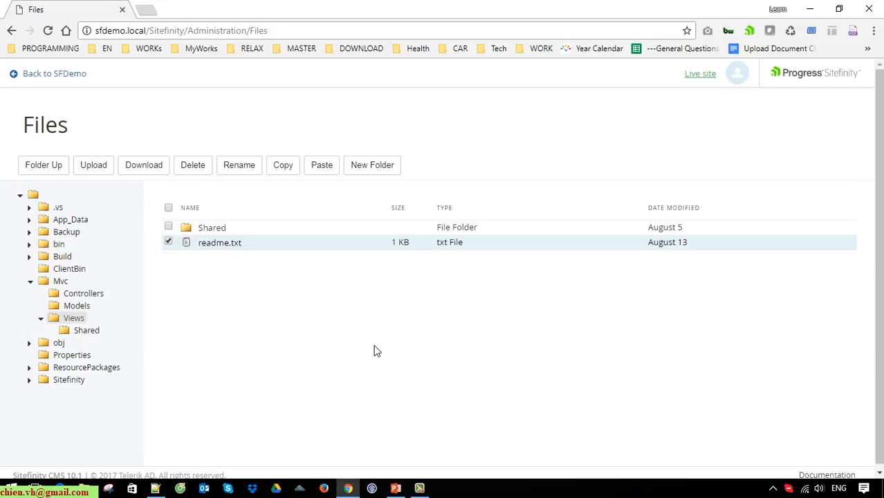
{"action": "mouse_move", "coordinate": [83, 280]}
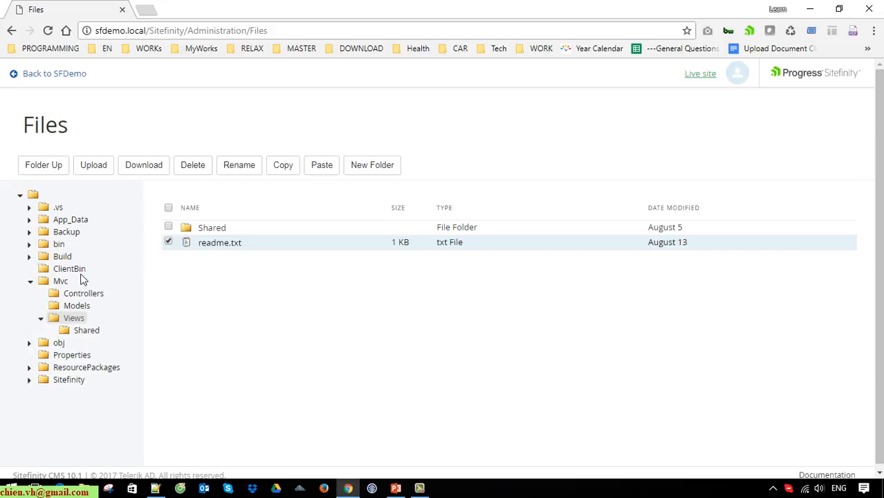